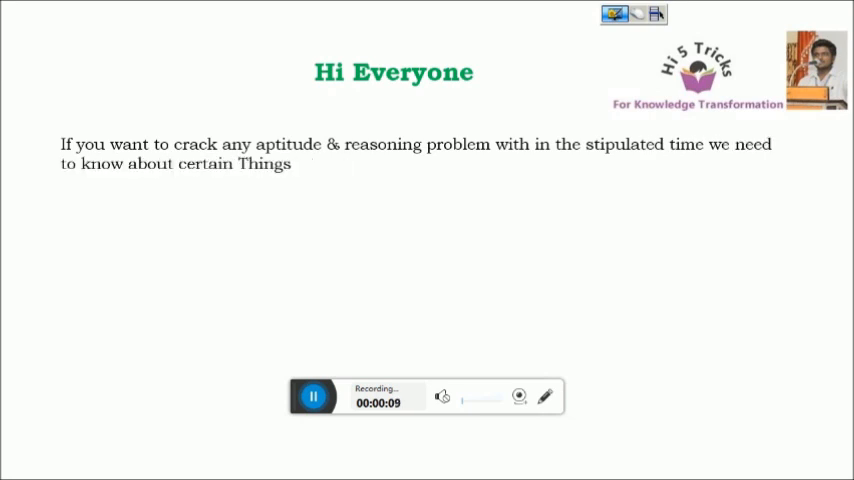
# Step: Advance the slide show from the intro slide to the Tables slide
pyautogui.write('Those are')
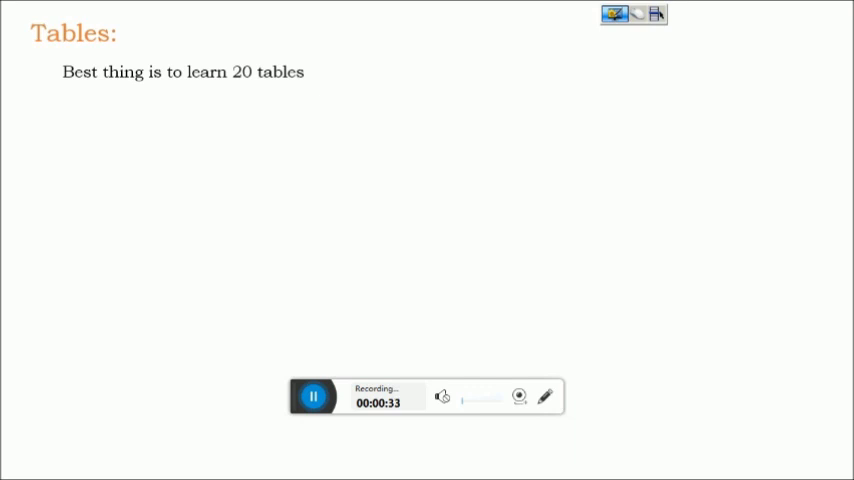
# Step: Reveal the advice lines and the worked example 18 X 9 = (10+8) X 9 = 162
pyautogui.write('If not learn 10 tables at least')
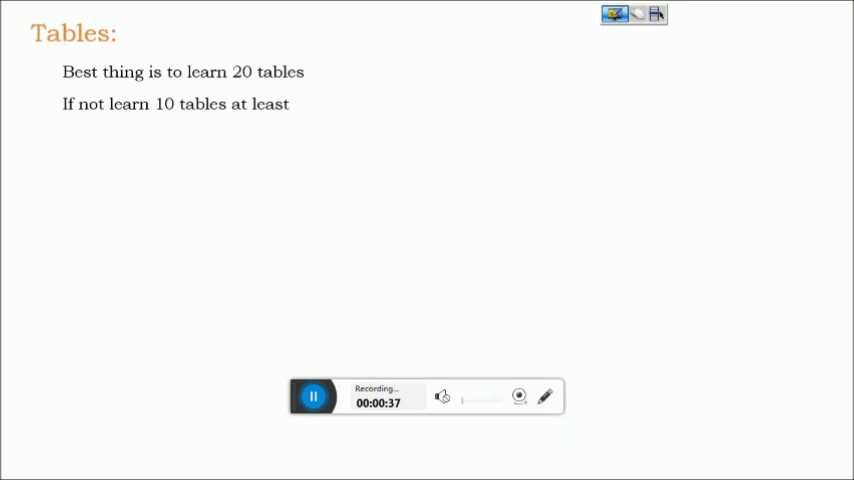
pyautogui.write('Then think like this')
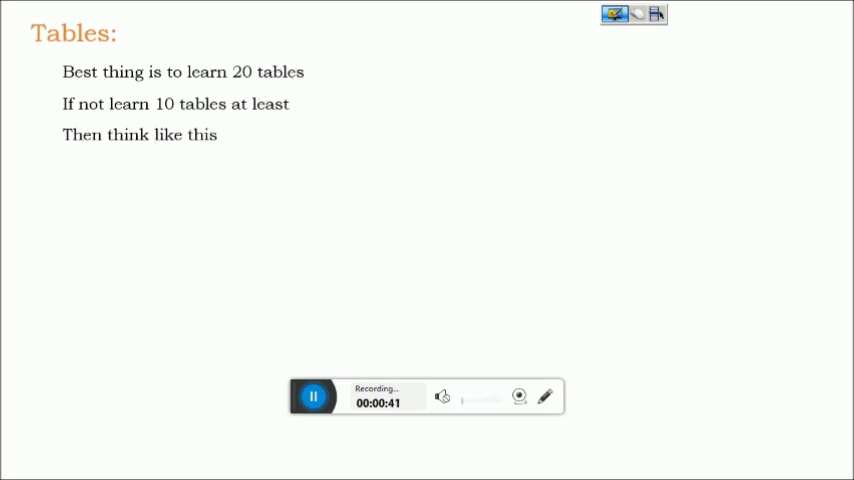
pyautogui.write('18 X 9')
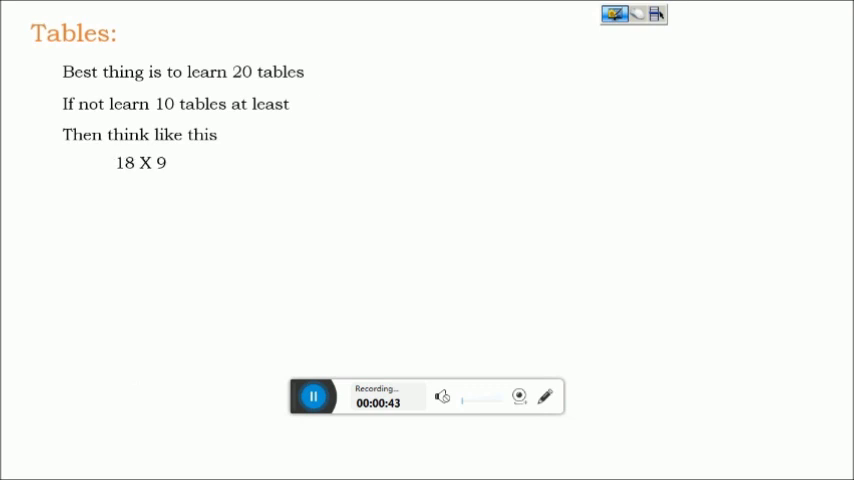
pyautogui.write('=')
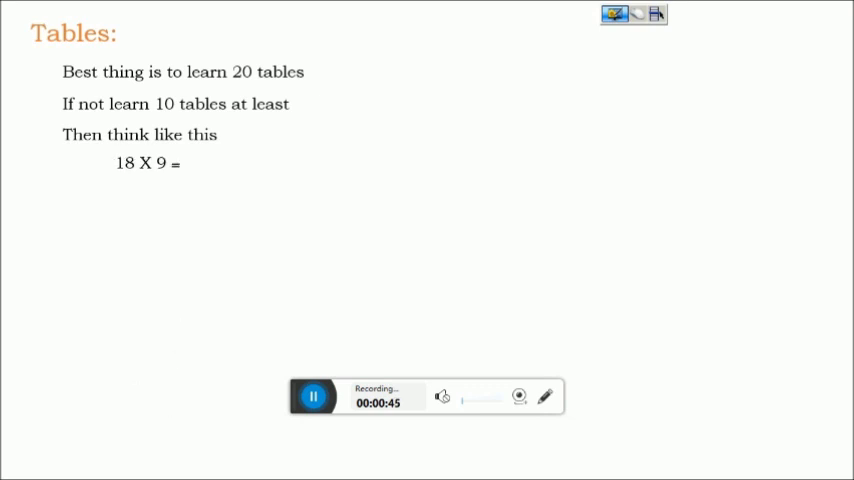
pyautogui.write('(10+8) X 9')
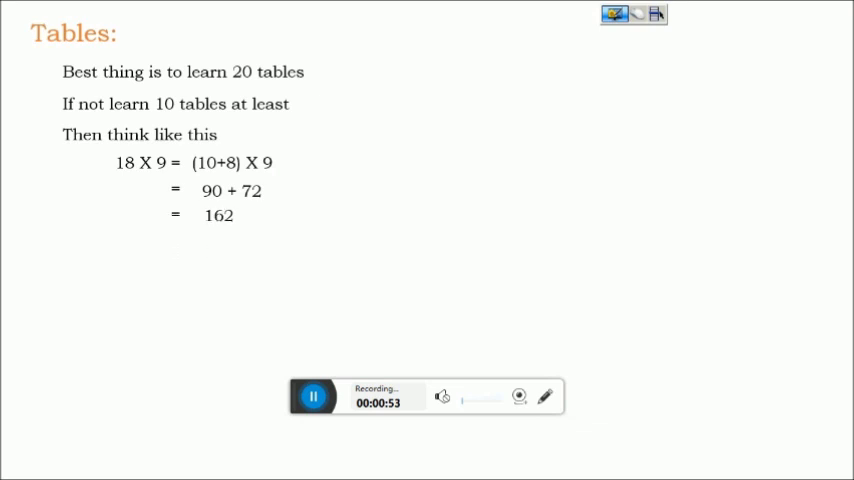
# Step: Reveal 34 X 6 = (30+4) X 6 = 180 + 24 = 204 and the practice item 49 X 7
pyautogui.write('34 X 6')
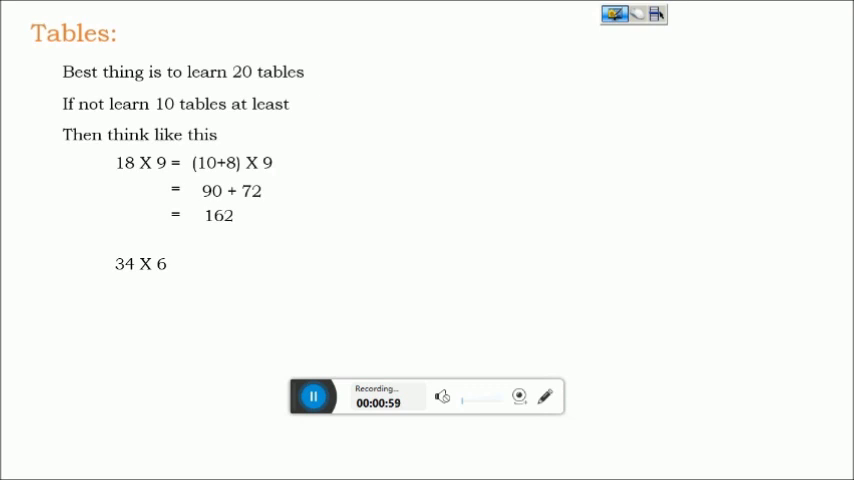
pyautogui.write('= (30+4) X 6')
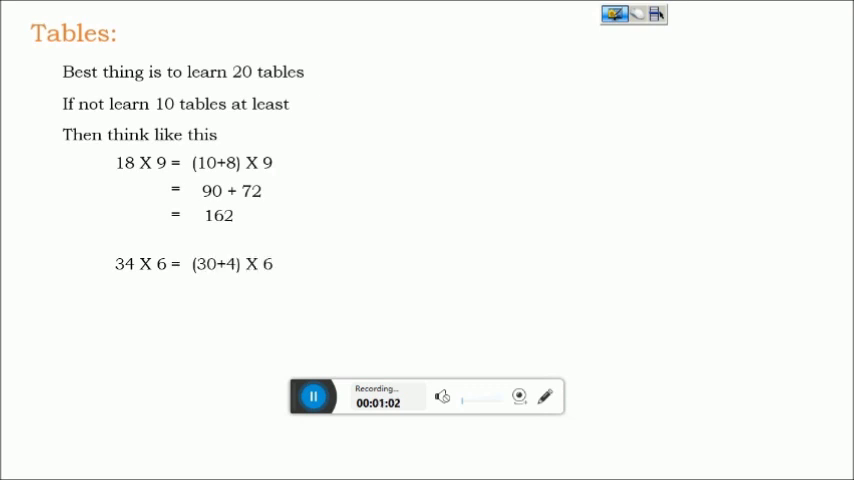
pyautogui.write('180 + 24')
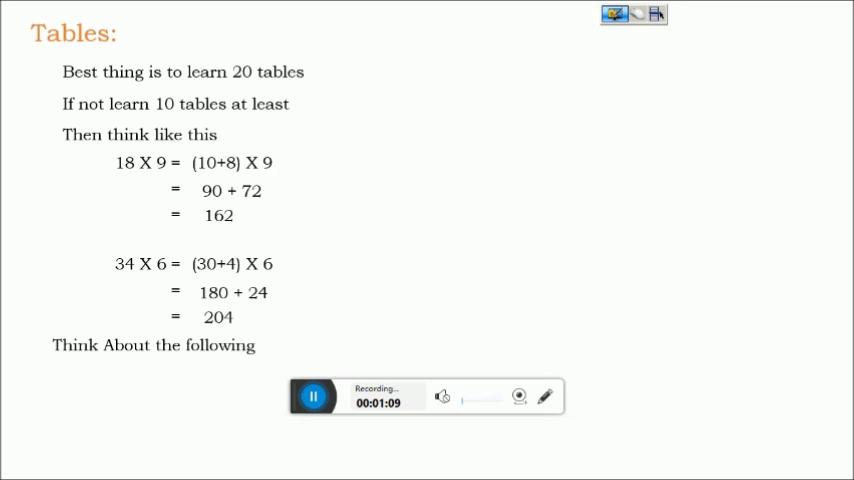
pyautogui.write('49 X 7')
pyautogui.write('63 X 5')
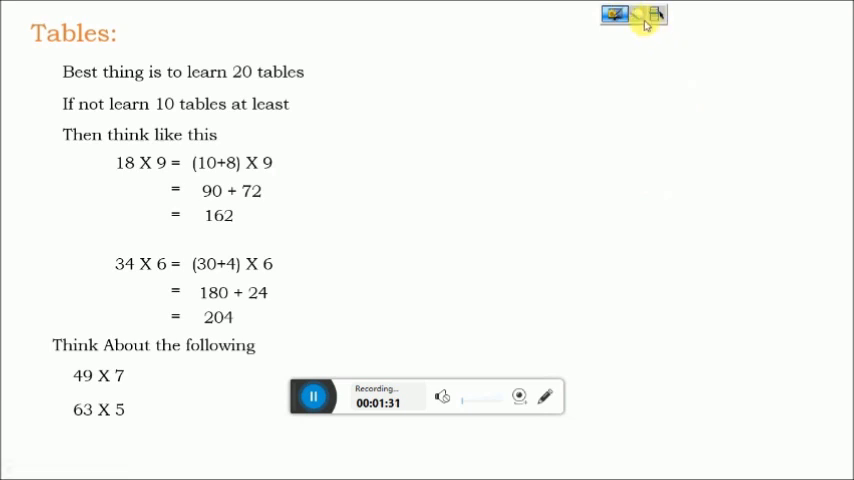
# Step: Choose the pen from the annotation toolbar to handwrite 31 and its multiples
pyautogui.click(630, 14)
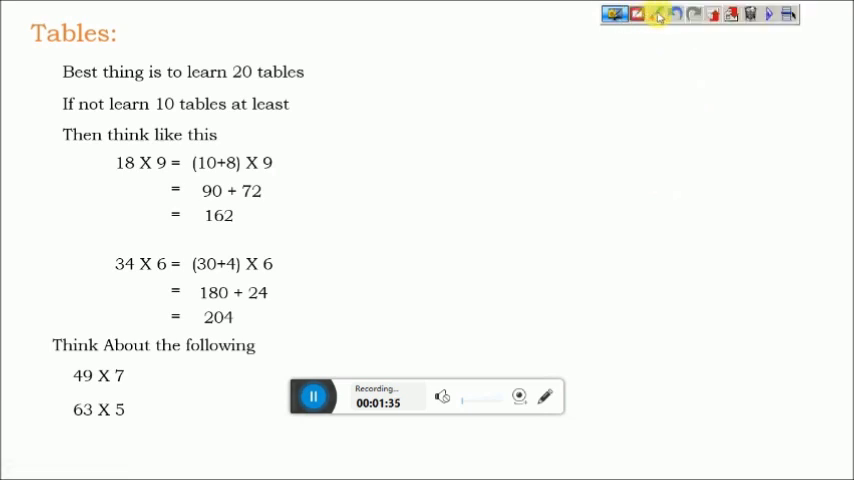
pyautogui.click(658, 14)
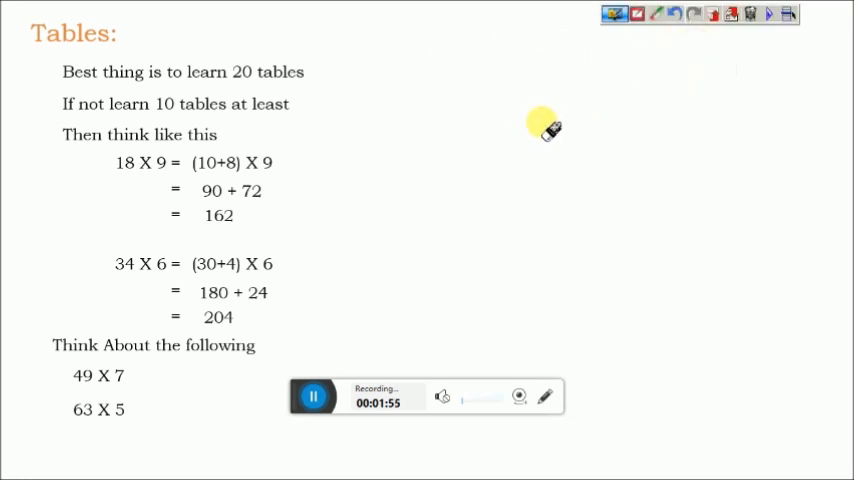
pyautogui.click(658, 14)
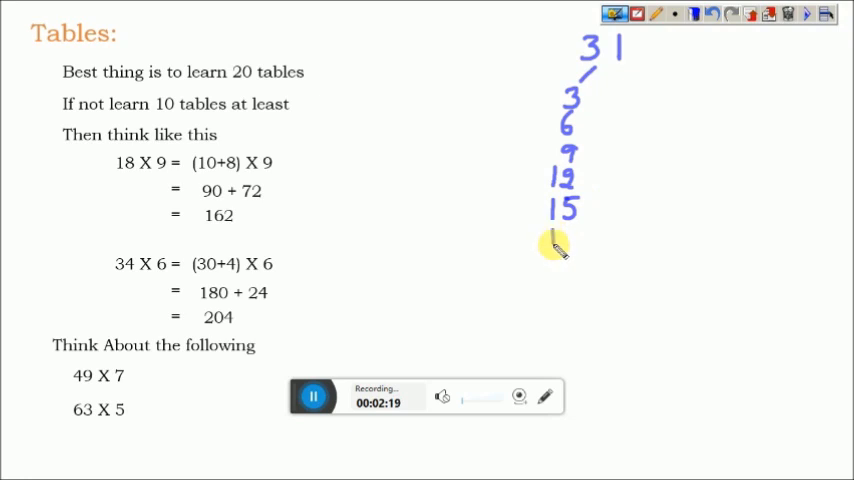
# Step: Finish the 31 table to 310 with 'Any Kind of Table', then switch to a blank whiteboard page
pyautogui.moveTo(560, 236); pyautogui.dragTo(576, 250)
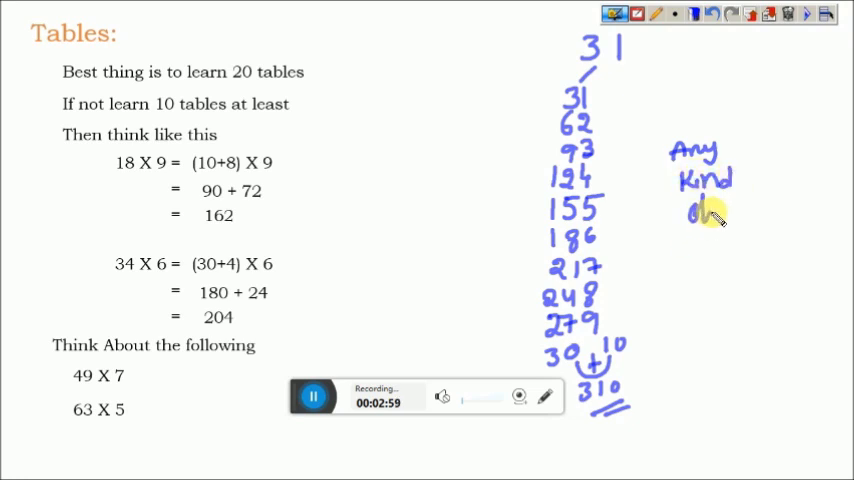
pyautogui.moveTo(690, 210); pyautogui.dragTo(720, 244)
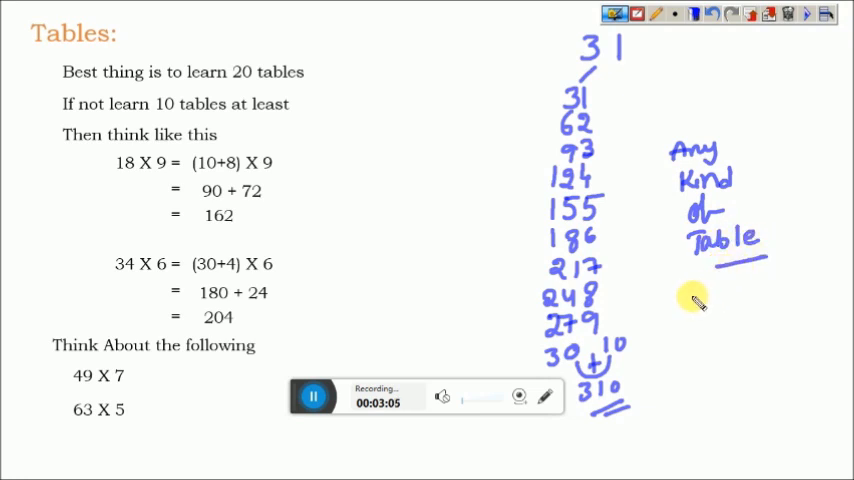
pyautogui.click(656, 14)
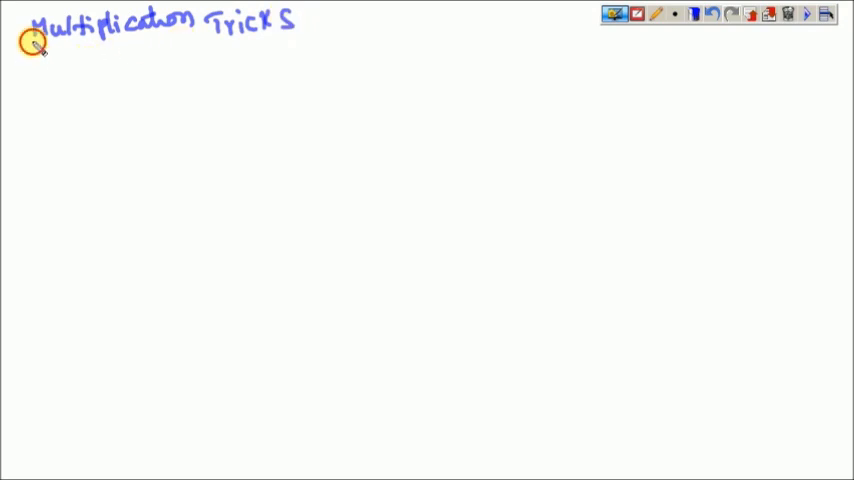
# Step: Write 62x68 = ? under the heading with the working reaching 4216
pyautogui.moveTo(30, 38); pyautogui.dragTo(296, 32)
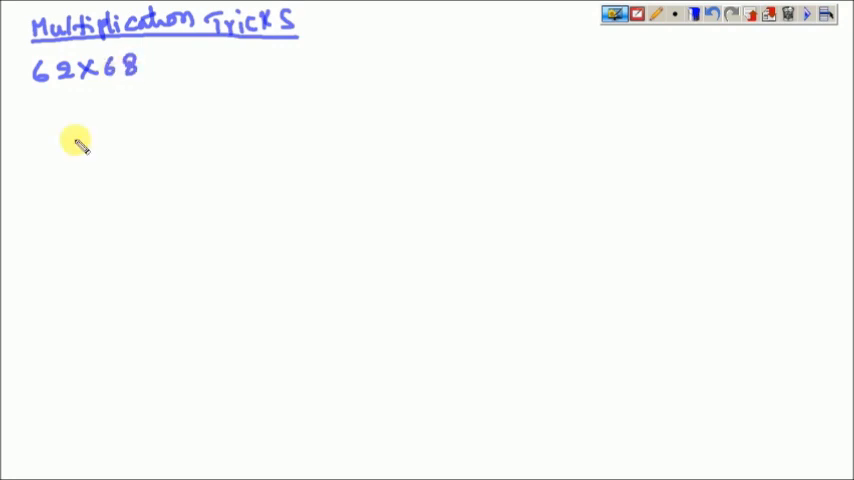
pyautogui.write('= ?')
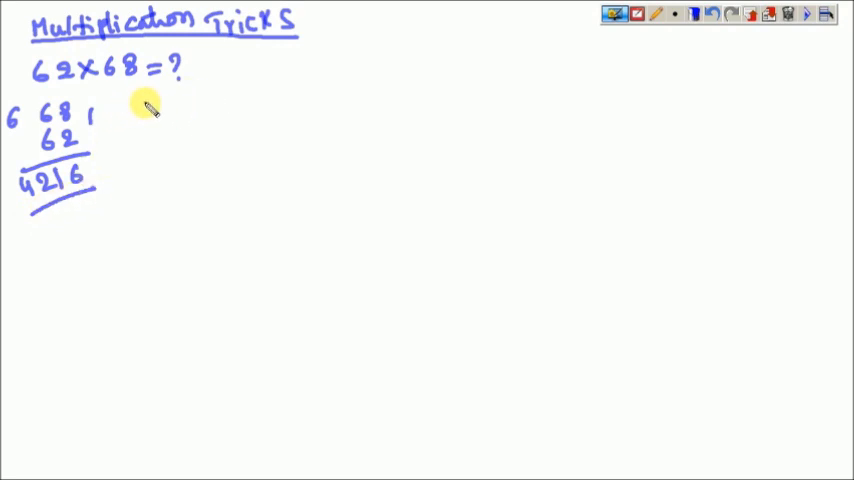
# Step: Write 62x68 = 4216, 71x79 = 5609, 103x107 = 11021 and start 94 X 96
pyautogui.write('62')
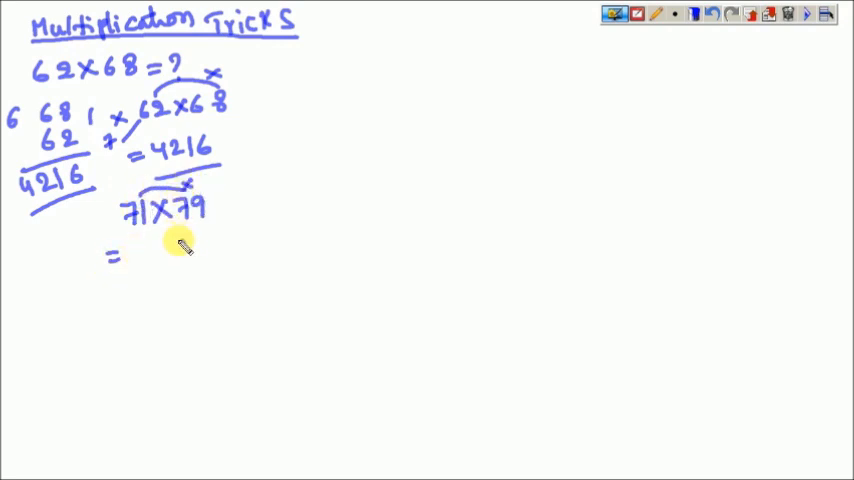
pyautogui.write('09')
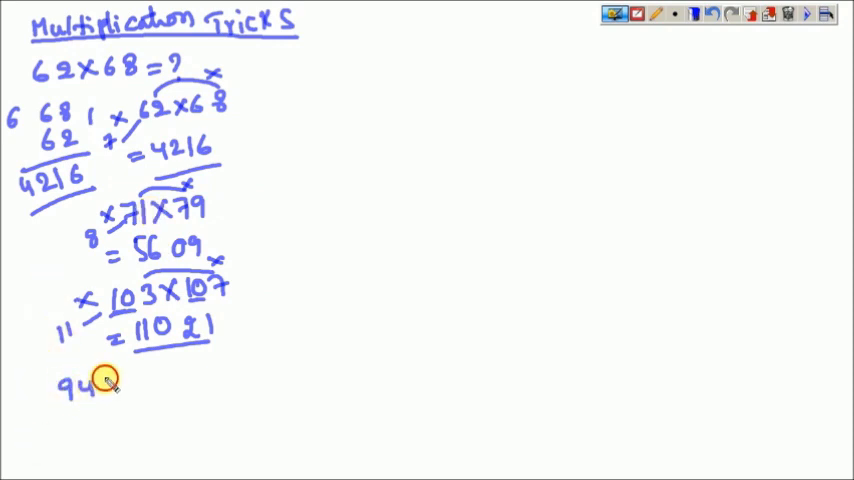
pyautogui.write('X 96')
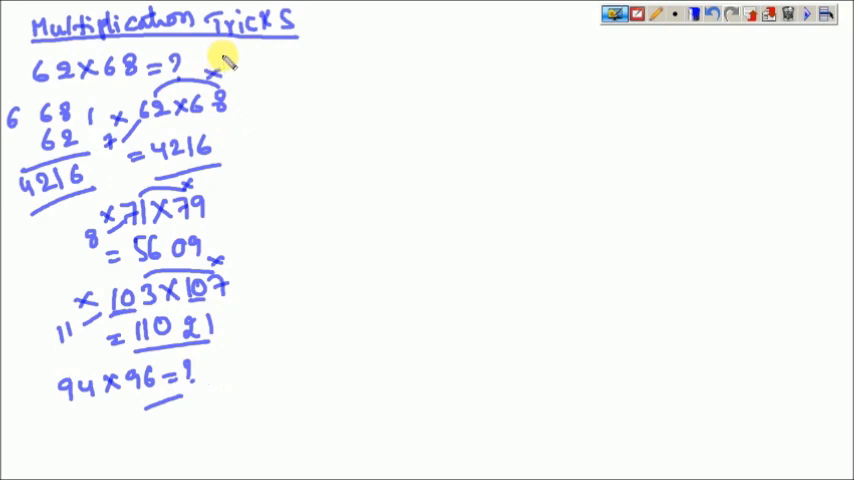
# Step: Draw a large brace grouping the examples and write the 10's place note
pyautogui.moveTo(224, 58); pyautogui.dragTo(234, 236)
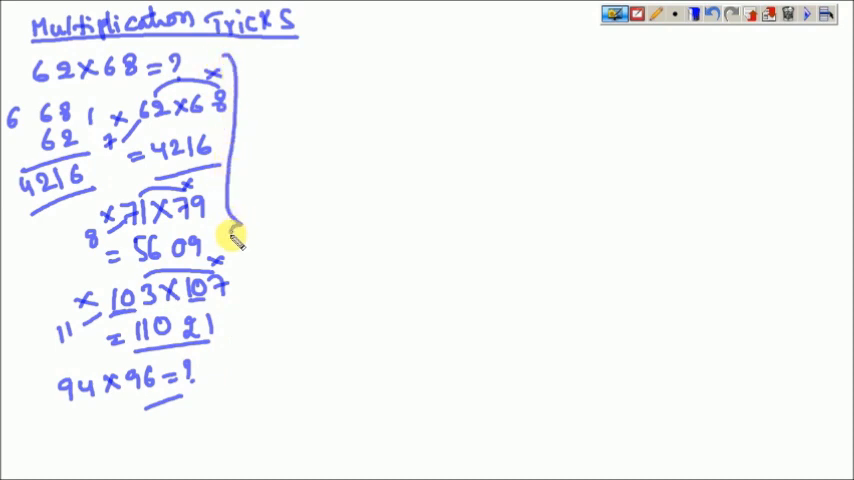
pyautogui.moveTo(234, 236); pyautogui.dragTo(200, 416)
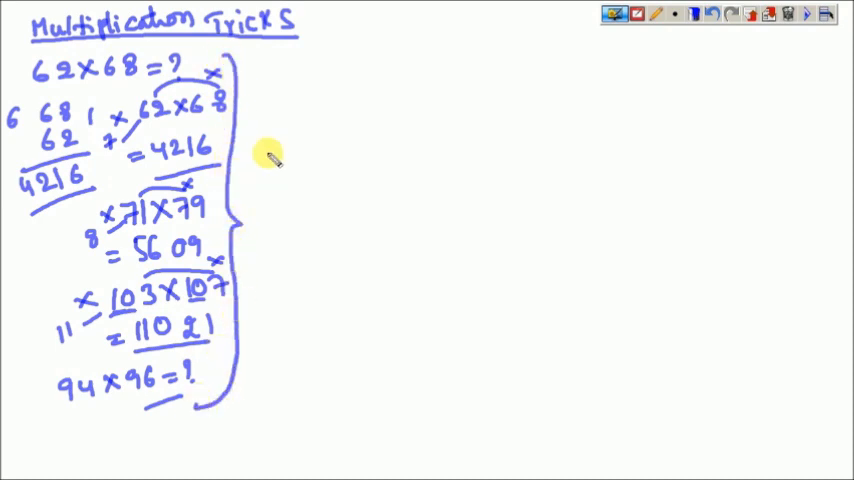
pyautogui.moveTo(256, 60)
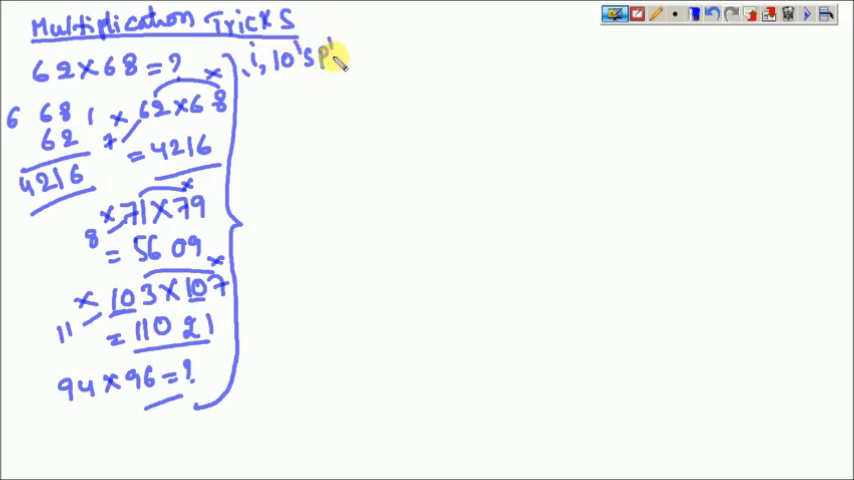
pyautogui.write('place')
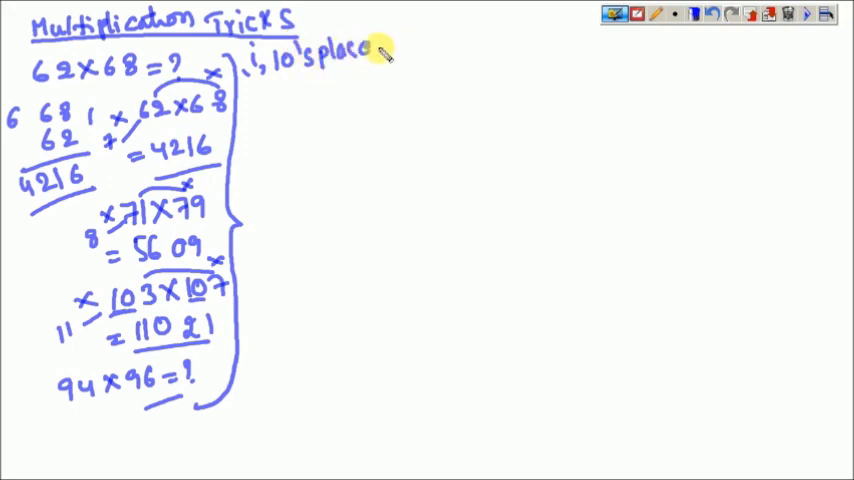
pyautogui.write('sam')
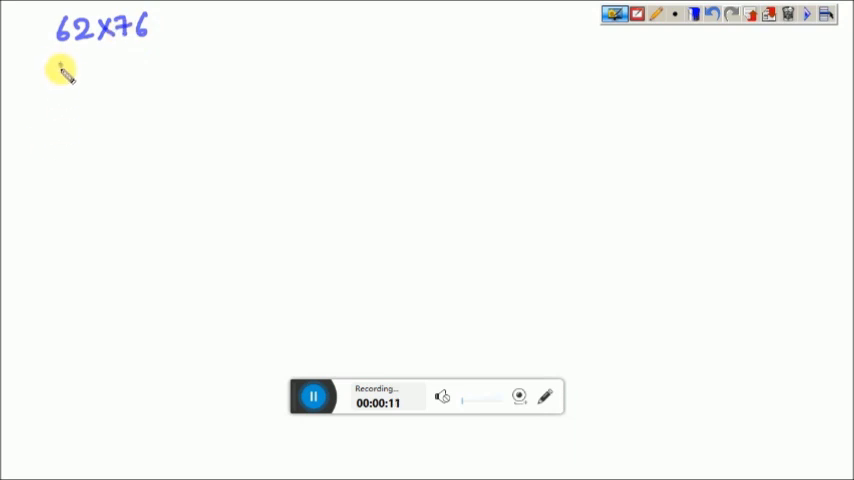
# Step: Draw the 62×76 lattice grid and write the partial product 42
pyautogui.moveTo(70, 64); pyautogui.dragTo(70, 150)
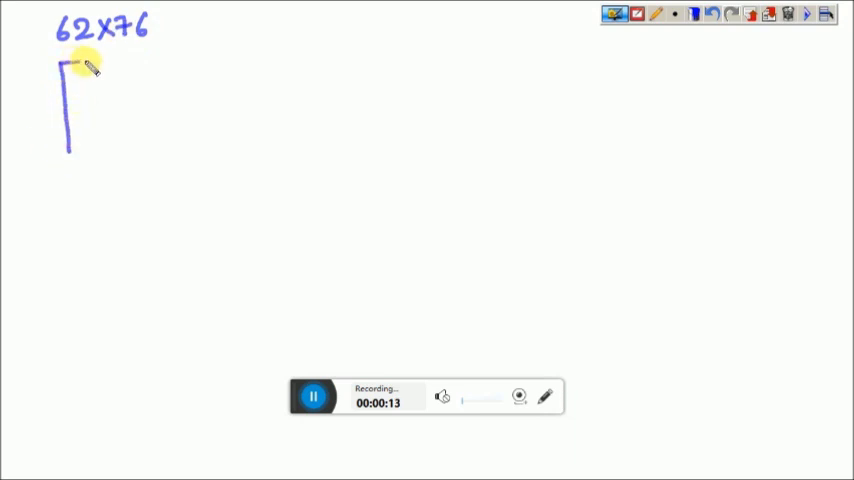
pyautogui.moveTo(70, 58); pyautogui.dragTo(170, 136)
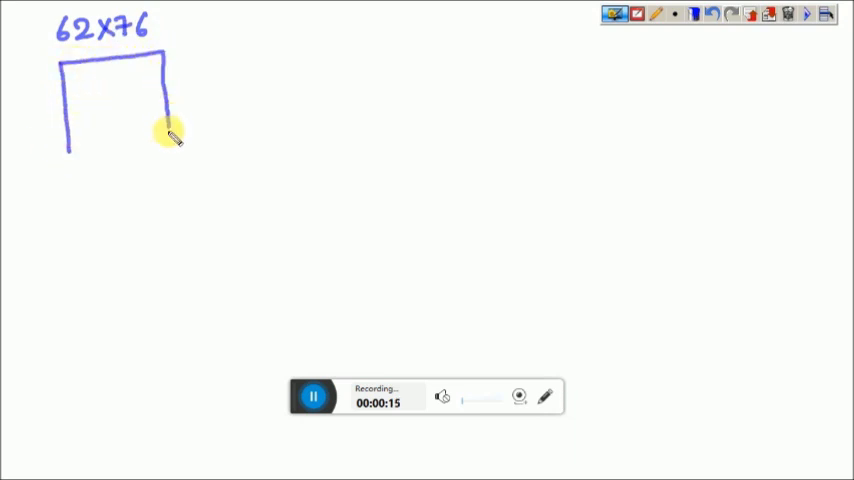
pyautogui.moveTo(172, 140); pyautogui.dragTo(64, 108)
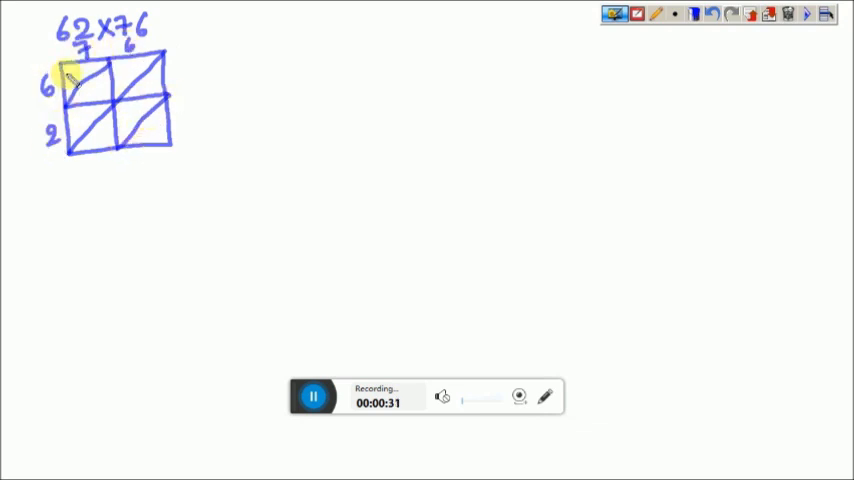
pyautogui.write('42')
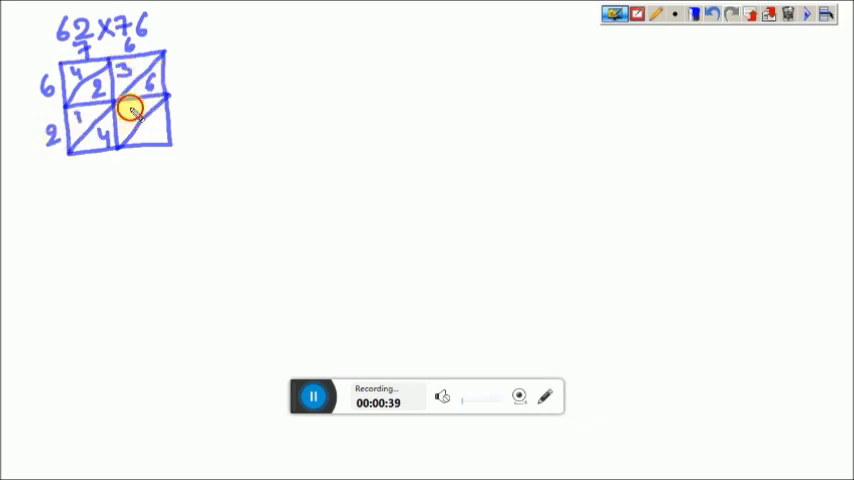
# Step: Fill the remaining cells, sum the diagonals and underline the answer 4712
pyautogui.moveTo(150, 110); pyautogui.dragTo(150, 190)
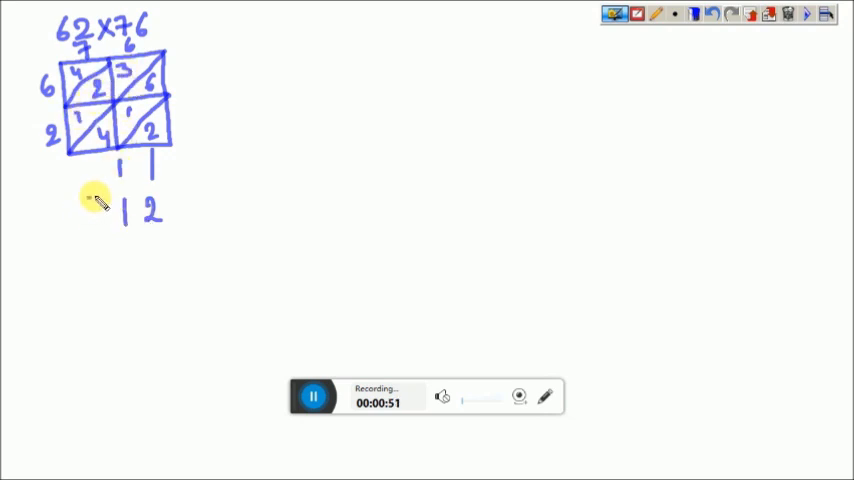
pyautogui.write('47')
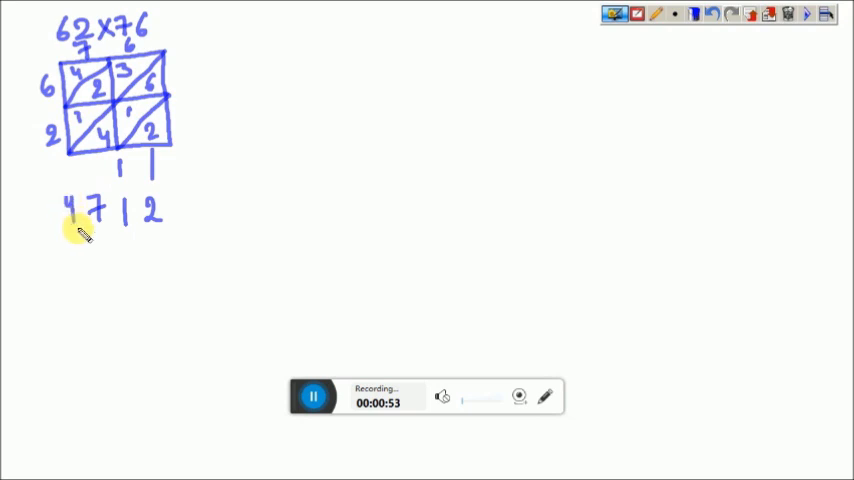
pyautogui.moveTo(68, 236); pyautogui.dragTo(176, 230)
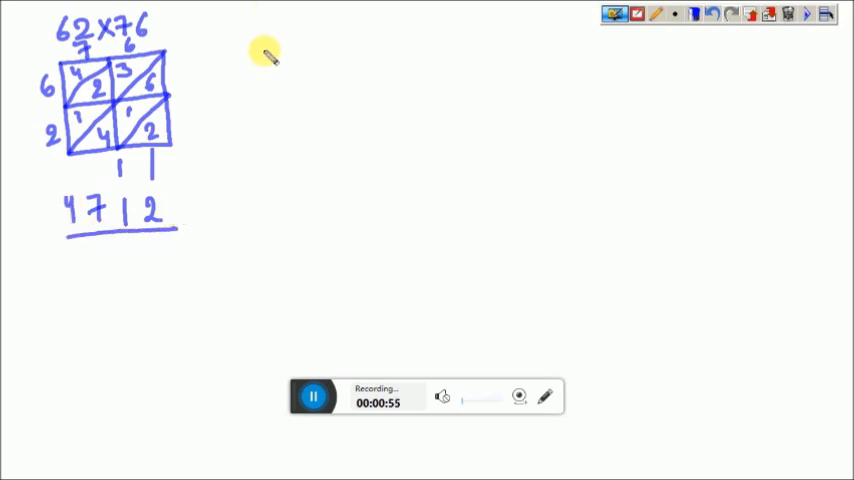
pyautogui.moveTo(278, 28)
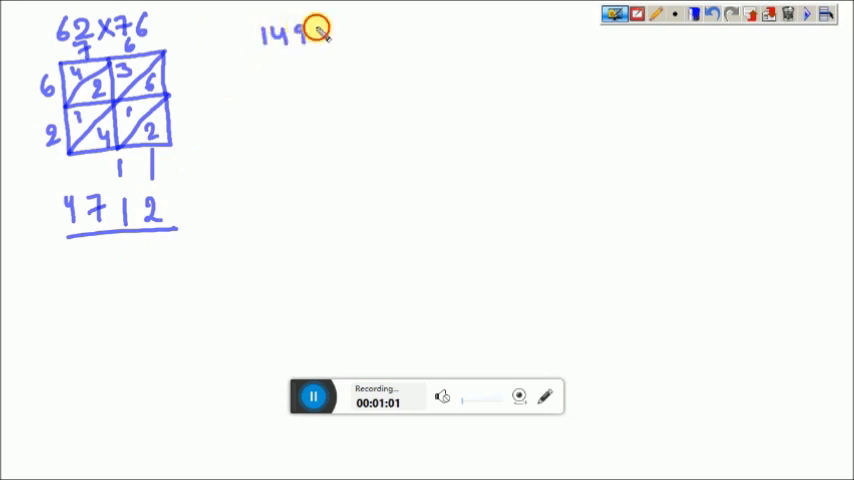
# Step: Write 149 X 625 and draw the square outline of its lattice
pyautogui.write('X 6')
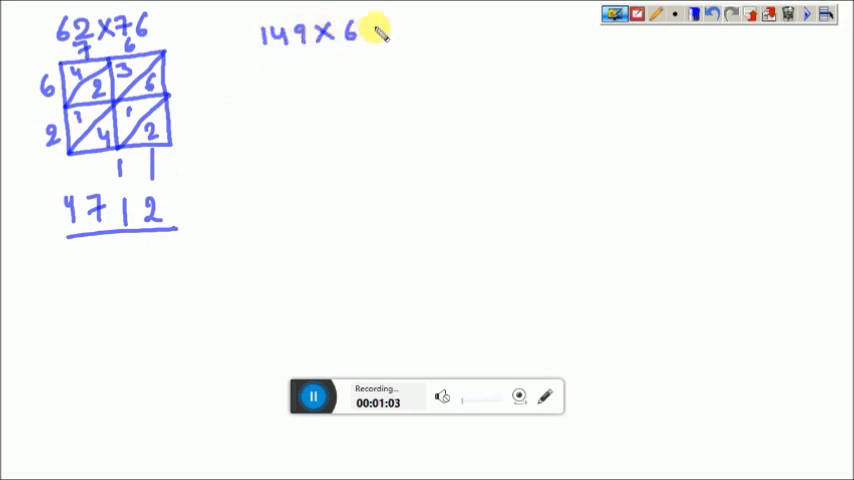
pyautogui.write('25')
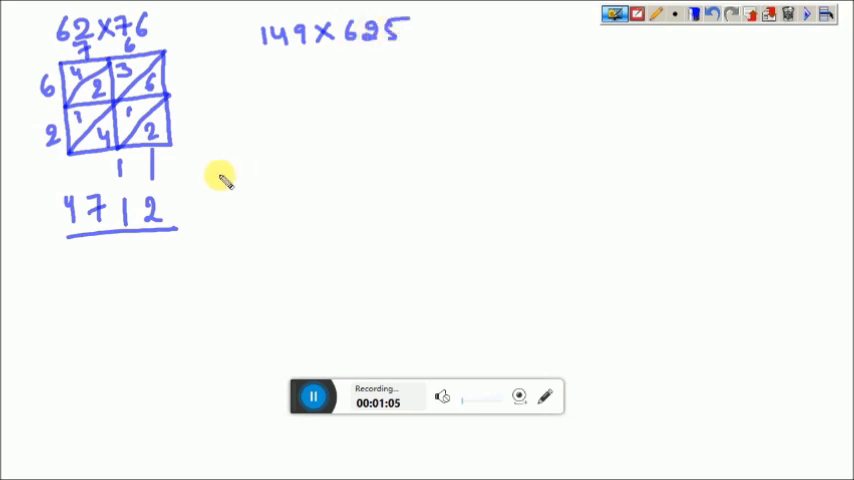
pyautogui.moveTo(268, 64); pyautogui.dragTo(268, 178)
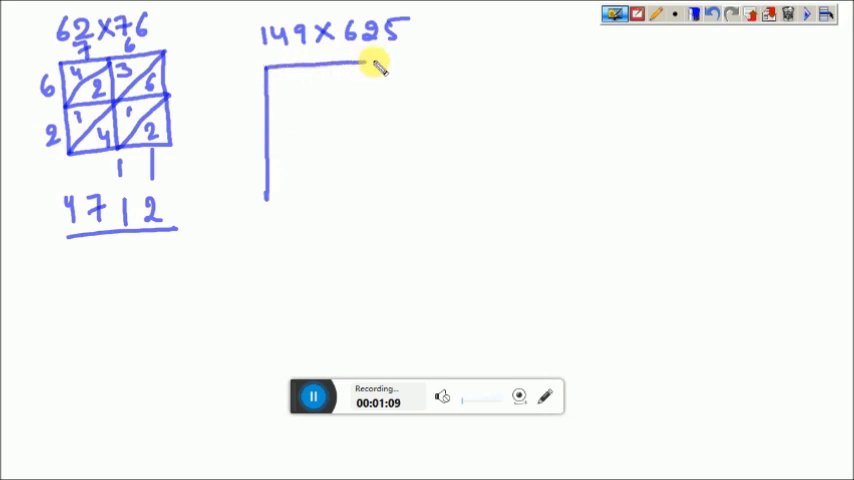
pyautogui.moveTo(396, 60); pyautogui.dragTo(390, 200)
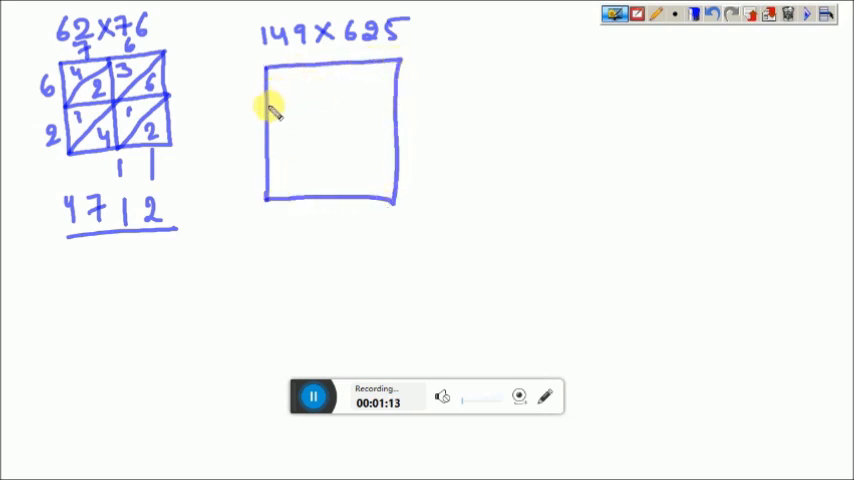
# Step: Divide the square into a 3×3 grid and draw diagonals through the cells
pyautogui.moveTo(268, 104); pyautogui.dragTo(398, 104)
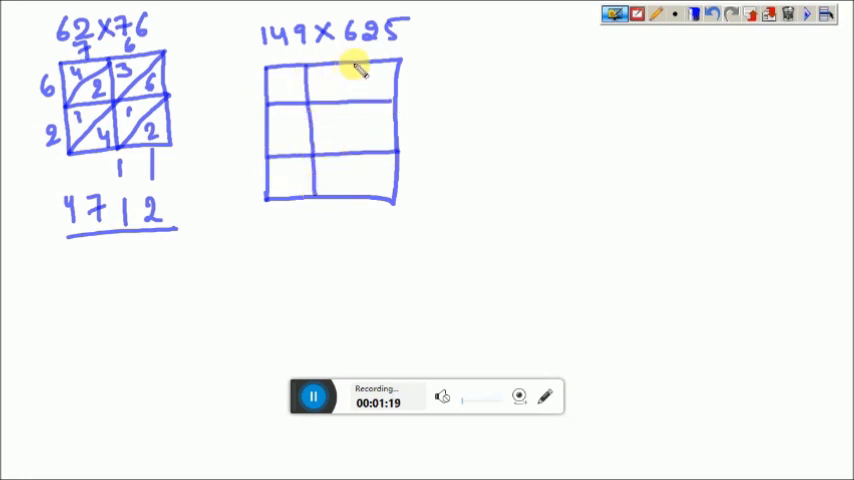
pyautogui.moveTo(364, 64); pyautogui.dragTo(364, 200)
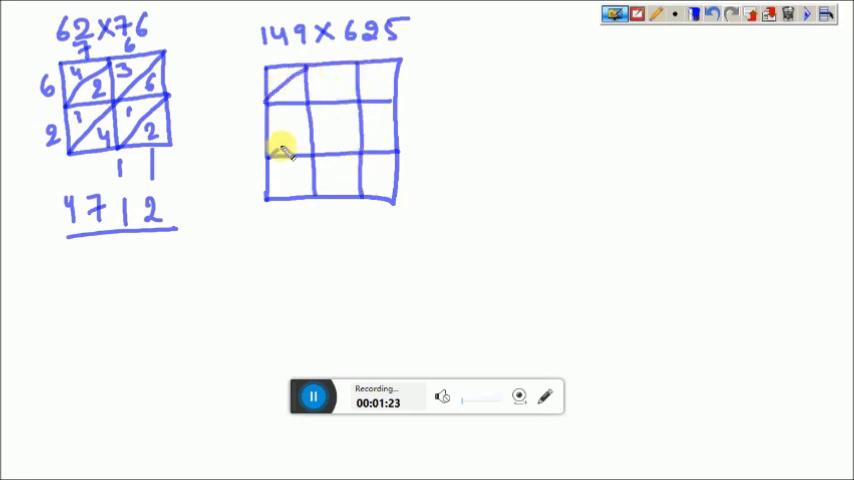
pyautogui.moveTo(278, 150); pyautogui.dragTo(356, 60)
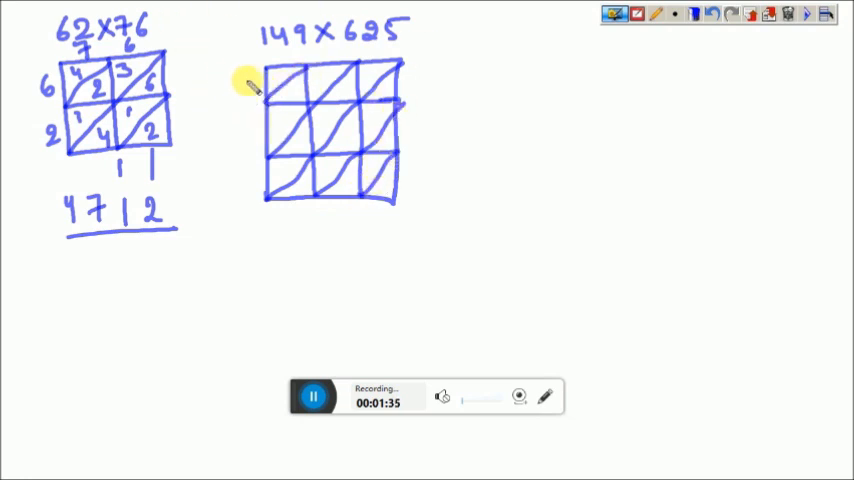
# Step: Label the lattice with 149 and 625, fill the cells, and underline the answer 93125
pyautogui.write('14')
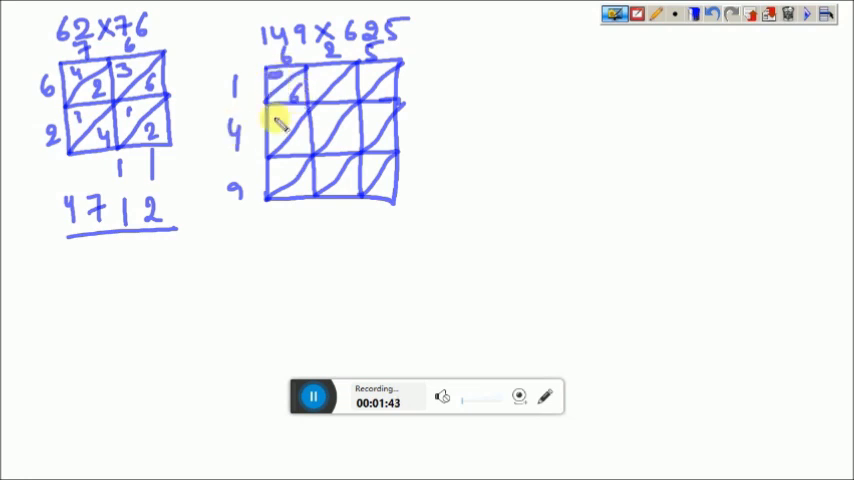
pyautogui.write('2')
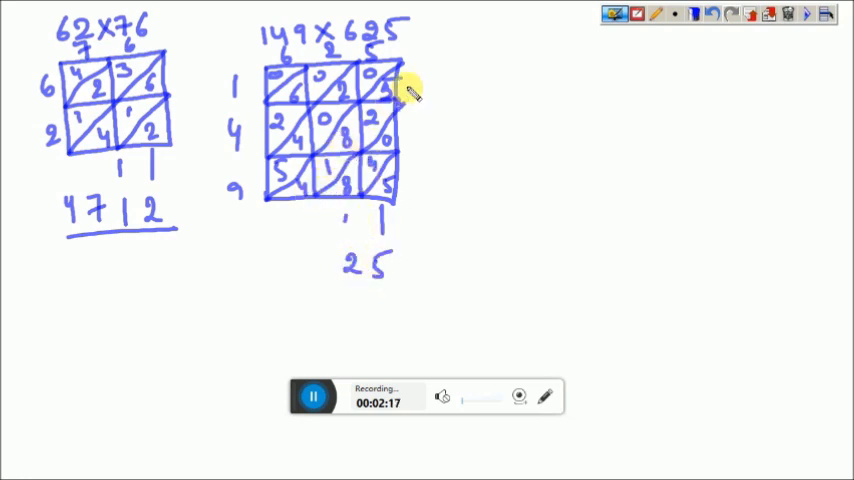
pyautogui.moveTo(330, 168)
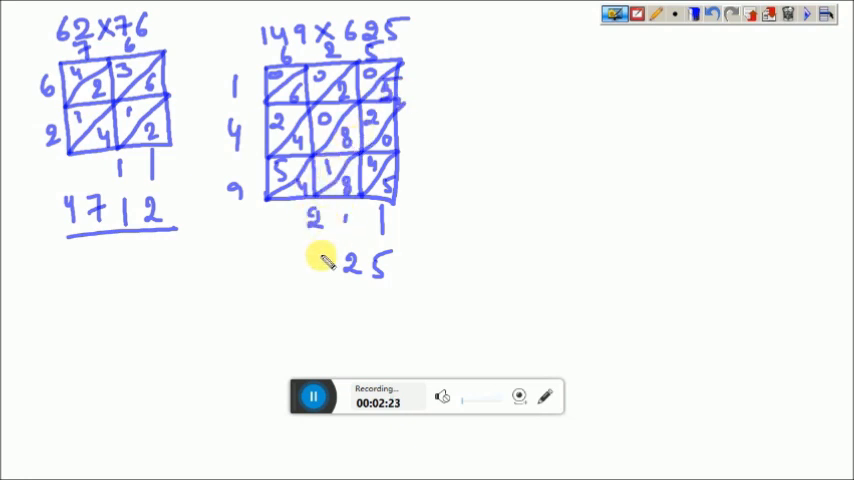
pyautogui.write('1')
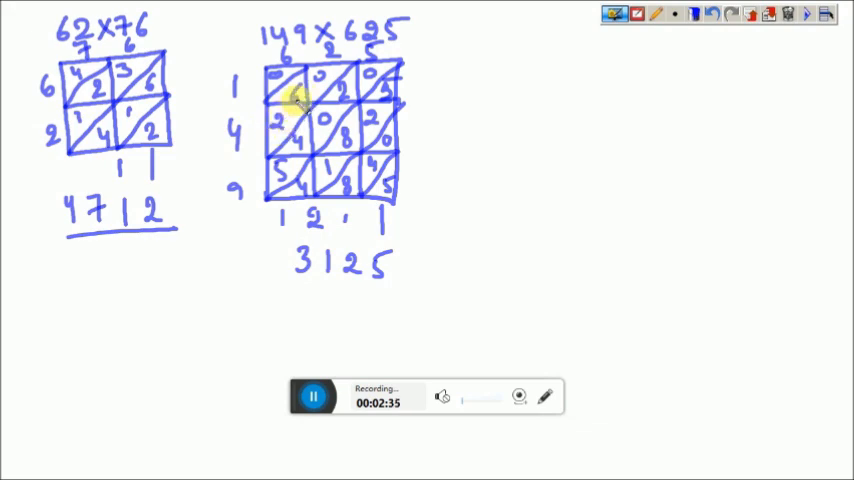
pyautogui.write('9')
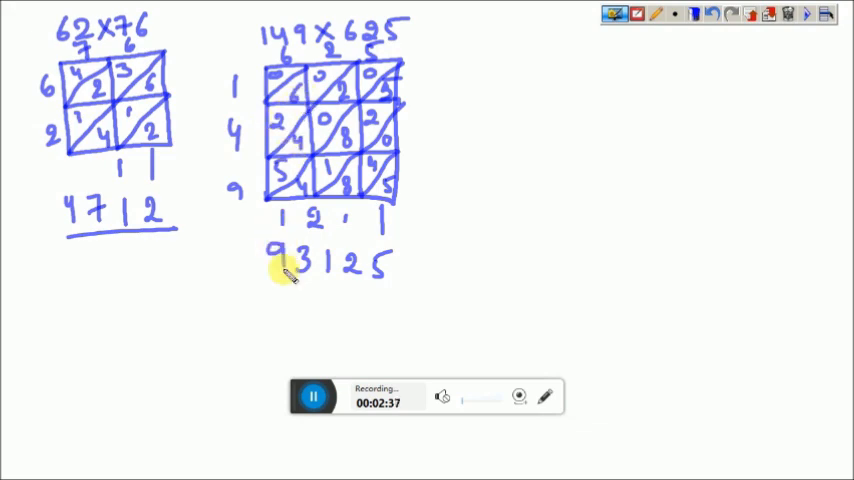
pyautogui.moveTo(270, 288); pyautogui.dragTo(390, 276)
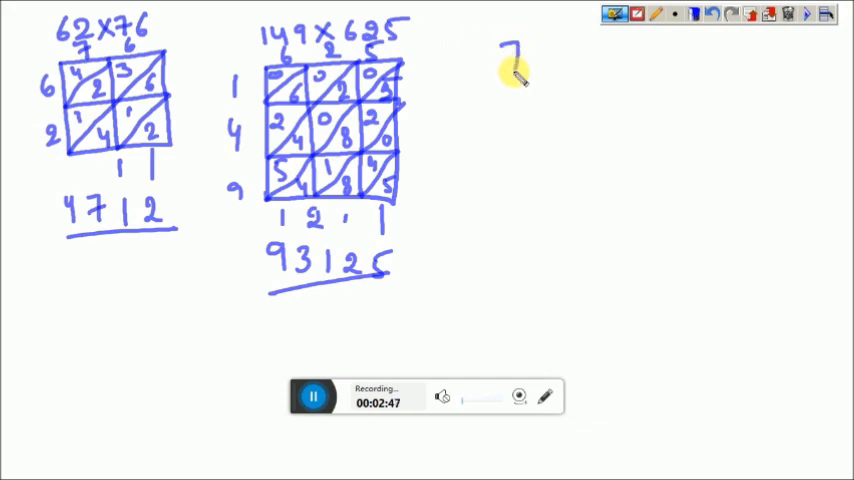
# Step: Handwrite 719×73 and draw its 2-by-3 lattice box with grid lines and diagonals
pyautogui.write('19')
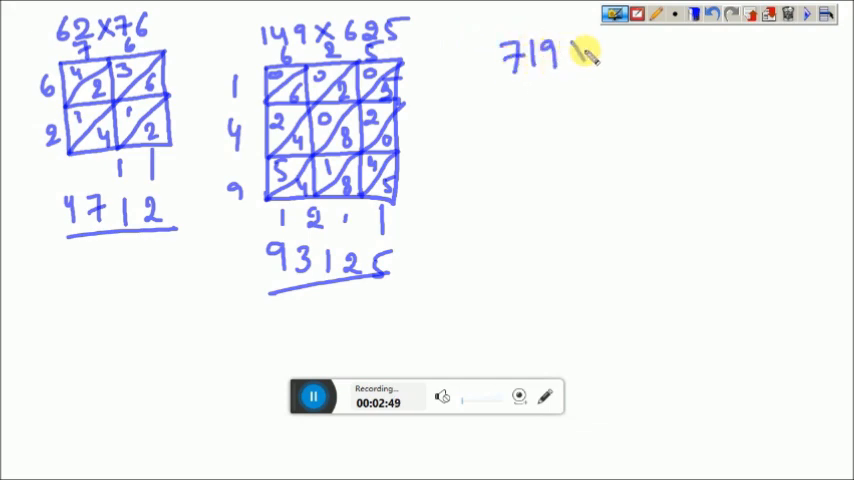
pyautogui.write('×73')
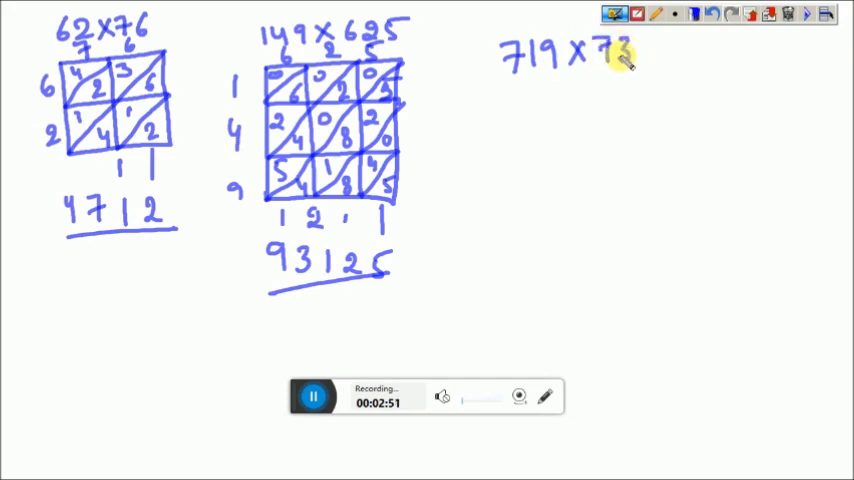
pyautogui.moveTo(508, 96); pyautogui.dragTo(508, 170)
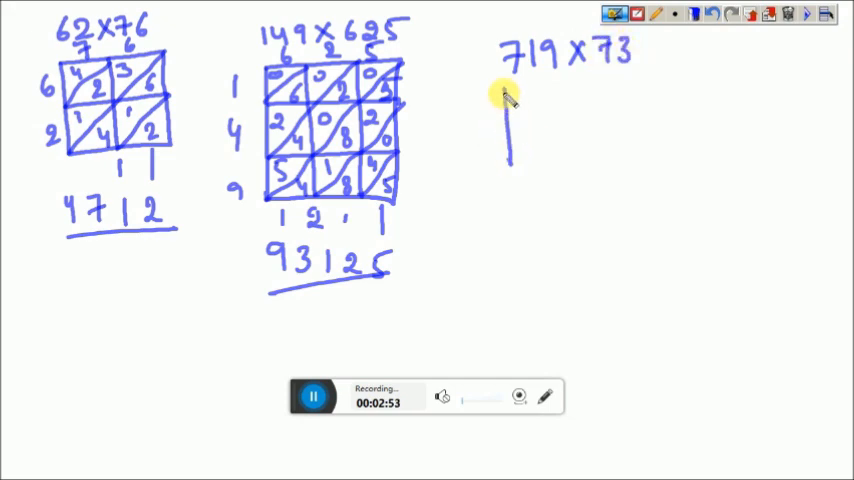
pyautogui.moveTo(510, 84); pyautogui.dragTo(640, 156)
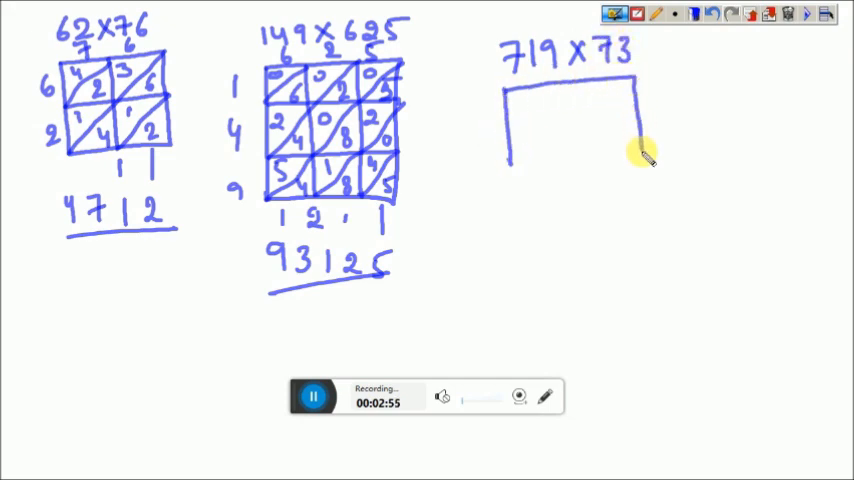
pyautogui.moveTo(630, 150); pyautogui.dragTo(510, 170)
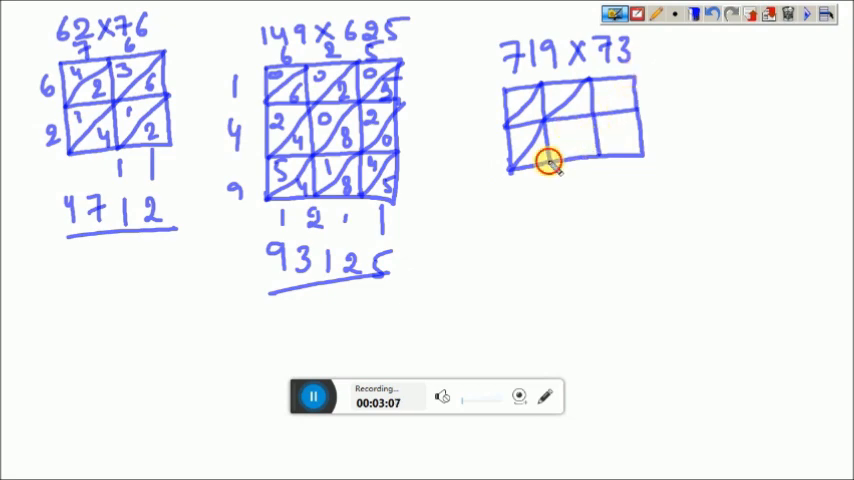
pyautogui.moveTo(548, 164); pyautogui.dragTo(624, 82)
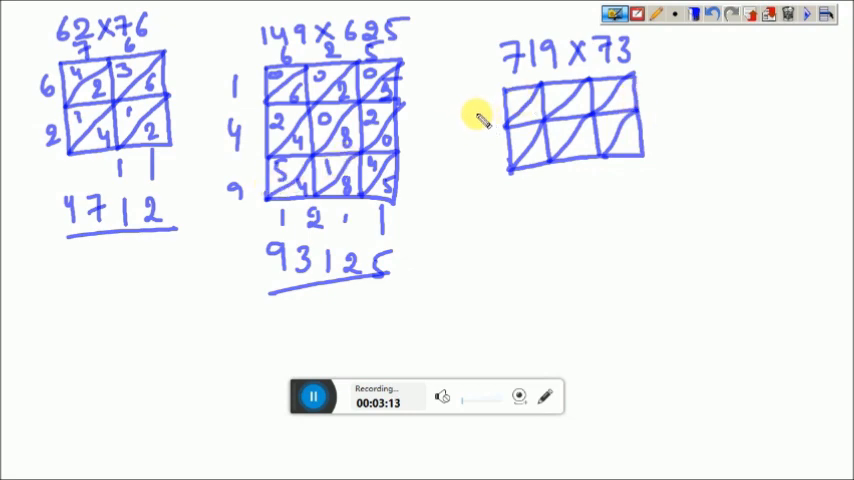
# Step: Write the row digits 7 and 3, fill the cells, sum the diagonals to 52487, and move on
pyautogui.write('7')
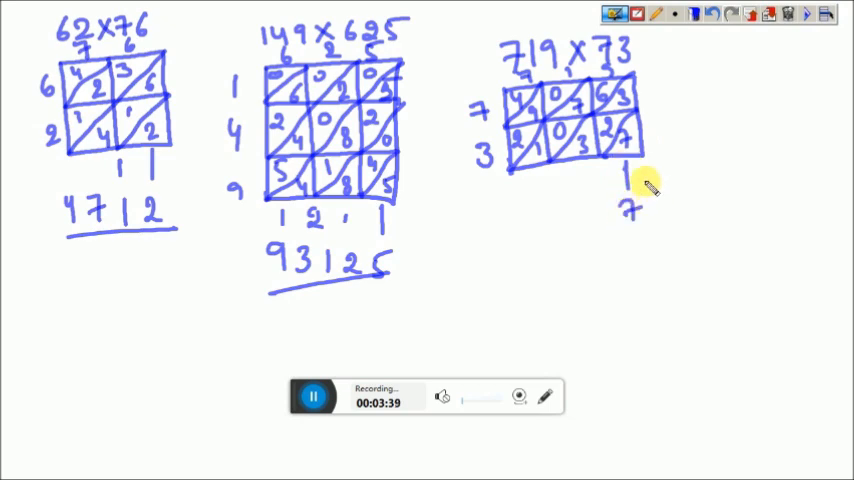
pyautogui.click(588, 144)
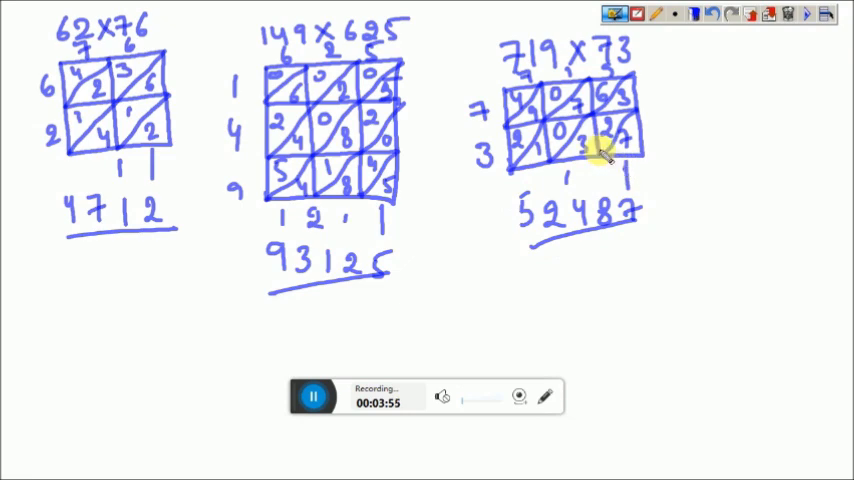
pyautogui.click(636, 12)
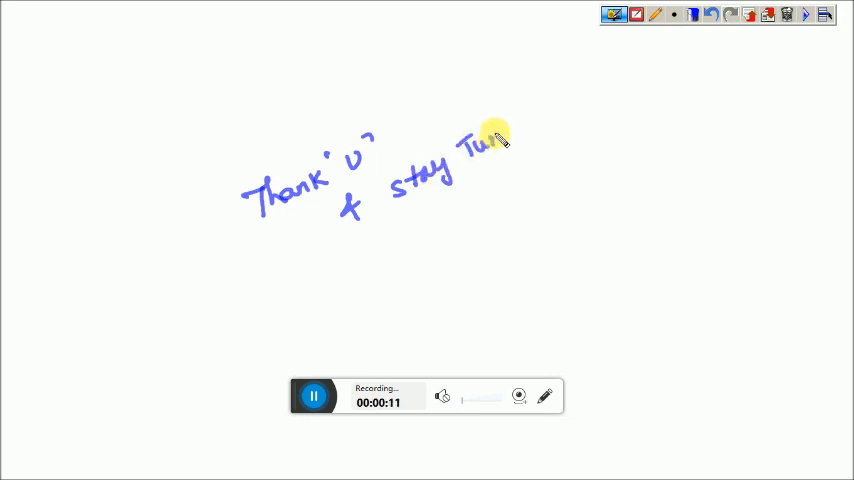
# Step: Write 'Tuned' to complete the closing message 'Thank u & stay Tuned'
pyautogui.moveTo(496, 140); pyautogui.dragTo(456, 204)
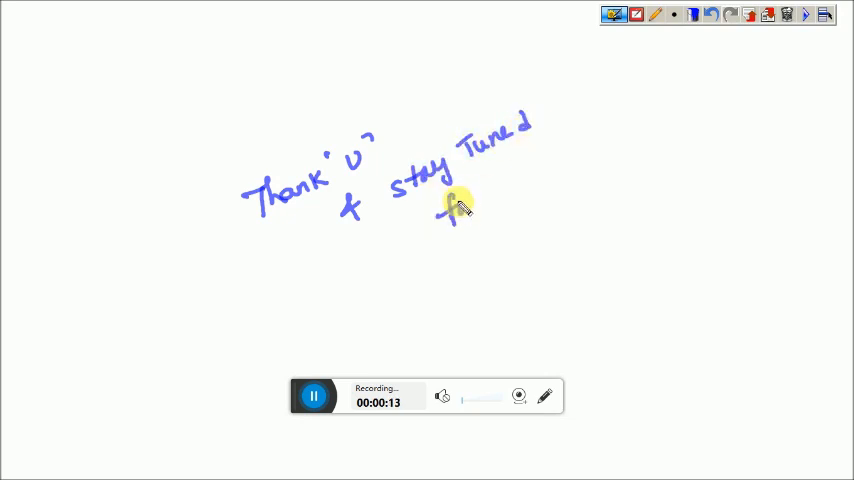